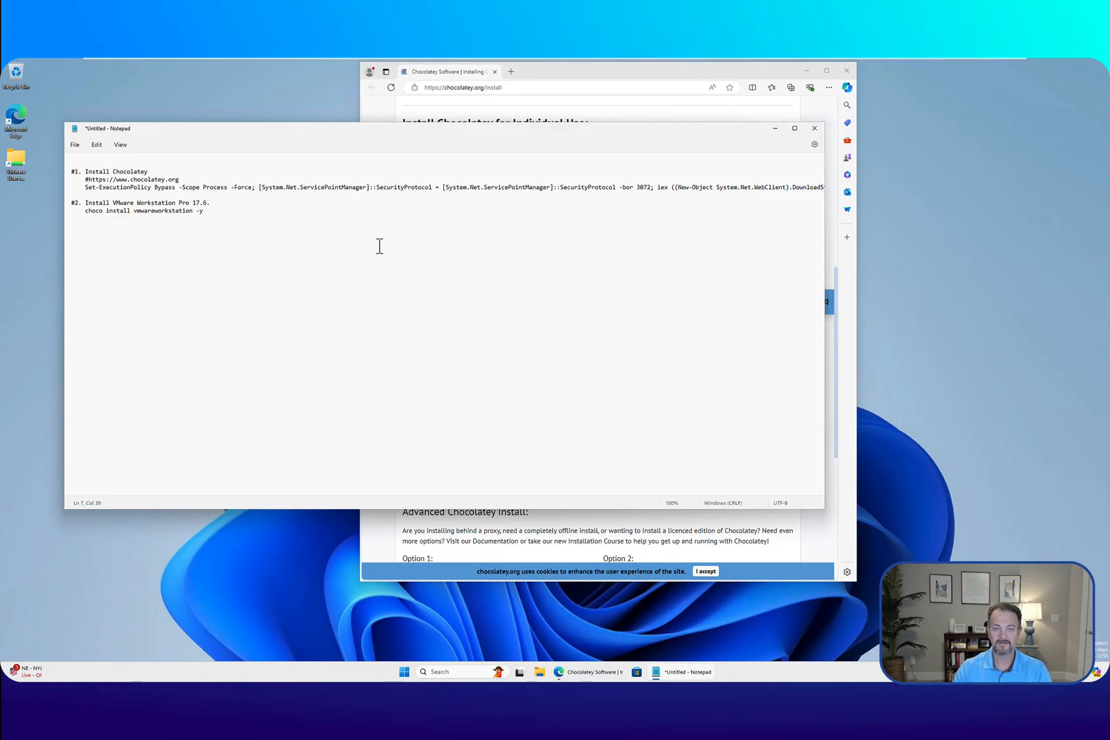
pyautogui.moveTo(570, 84)
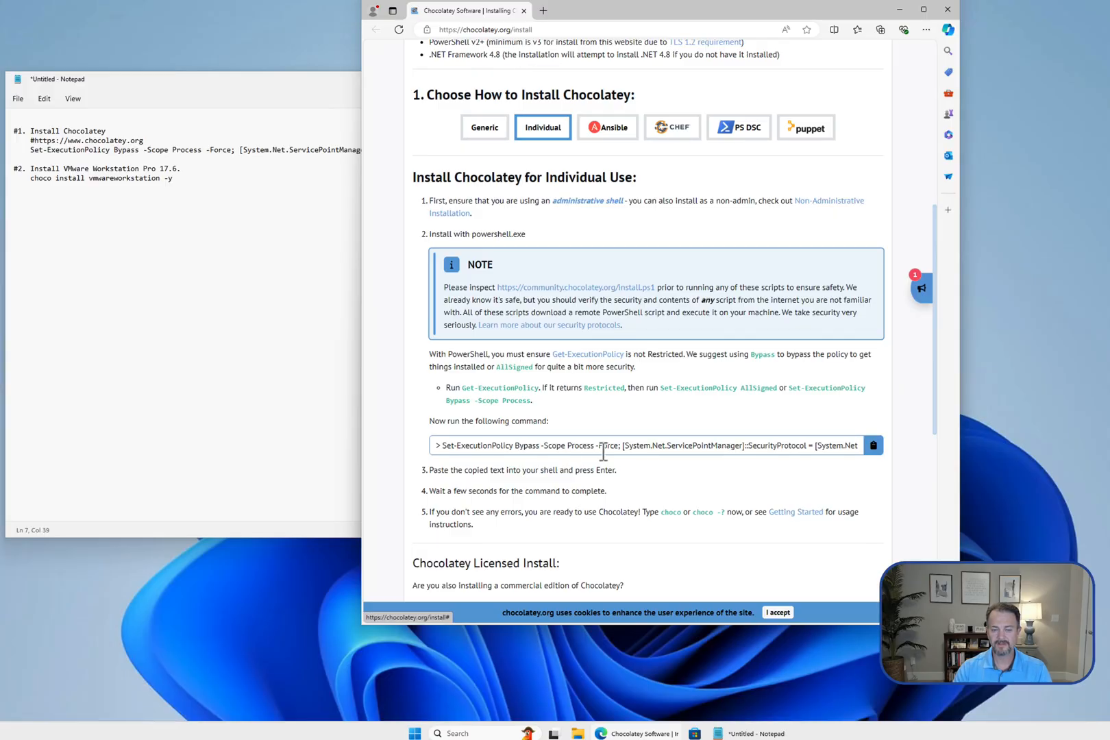
# Read the Individual install section on chocolatey.org/install with Notepad notes alongside
pyautogui.click(873, 445)
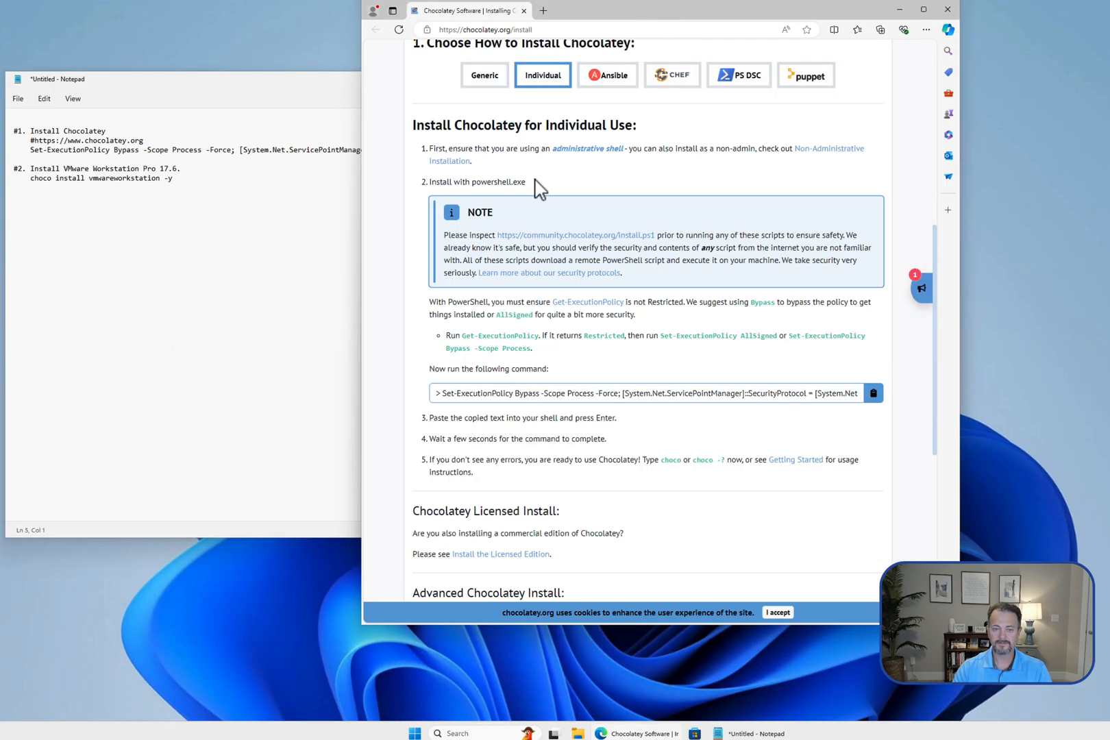
pyautogui.moveTo(686, 393)
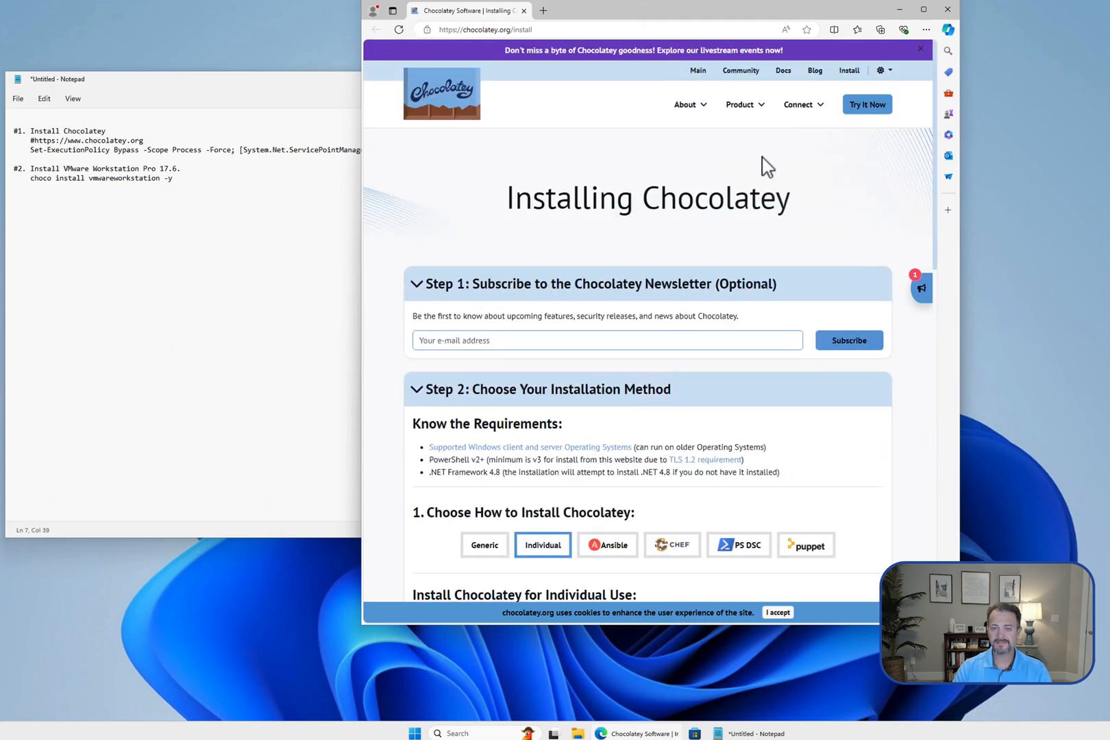
pyautogui.moveTo(669, 181)
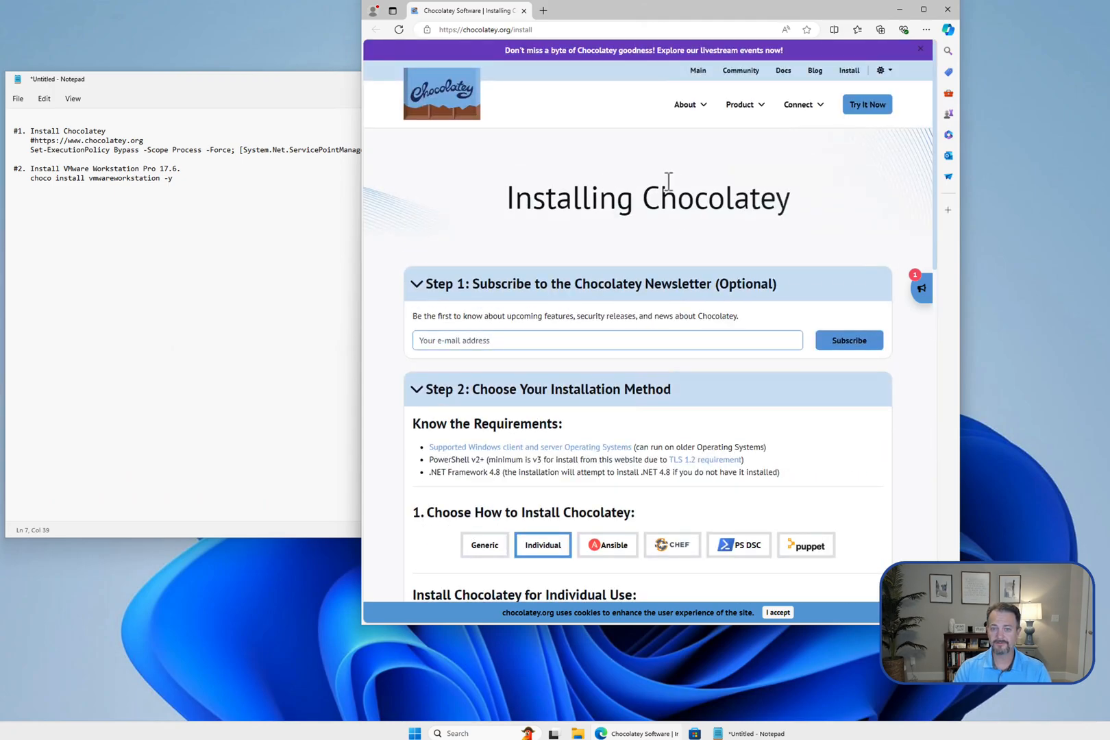
pyautogui.moveTo(697, 70)
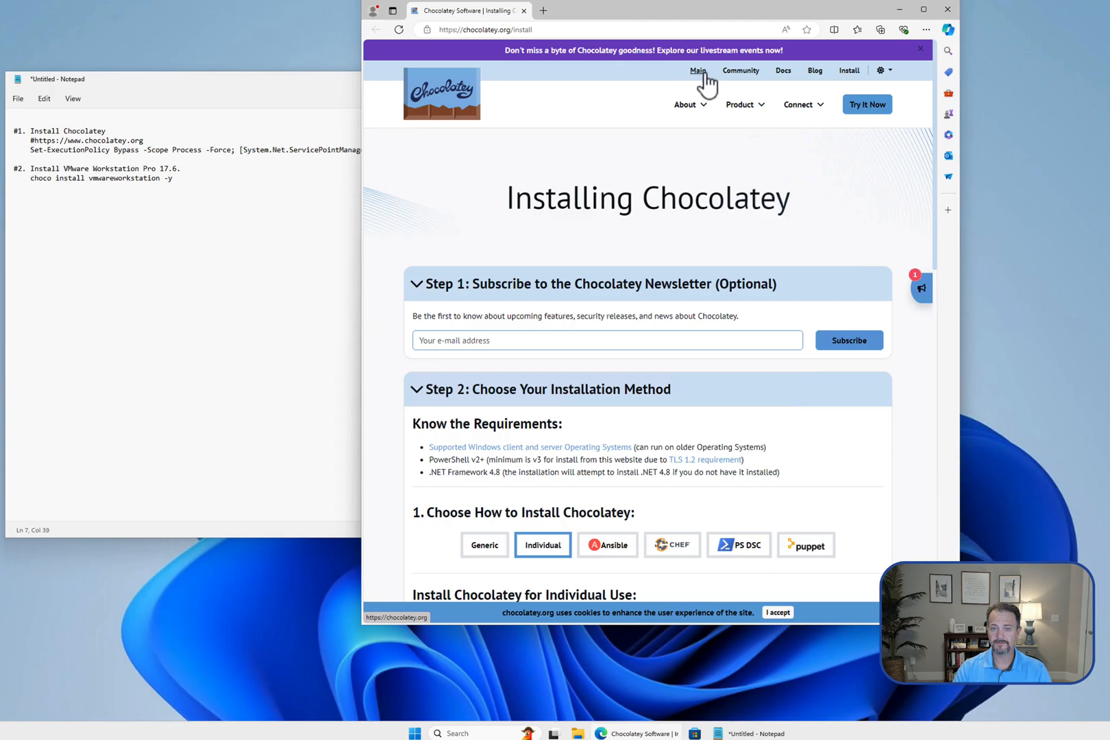
# Search the community packages page for 'vmware workstation' and review the results
pyautogui.click(696, 69)
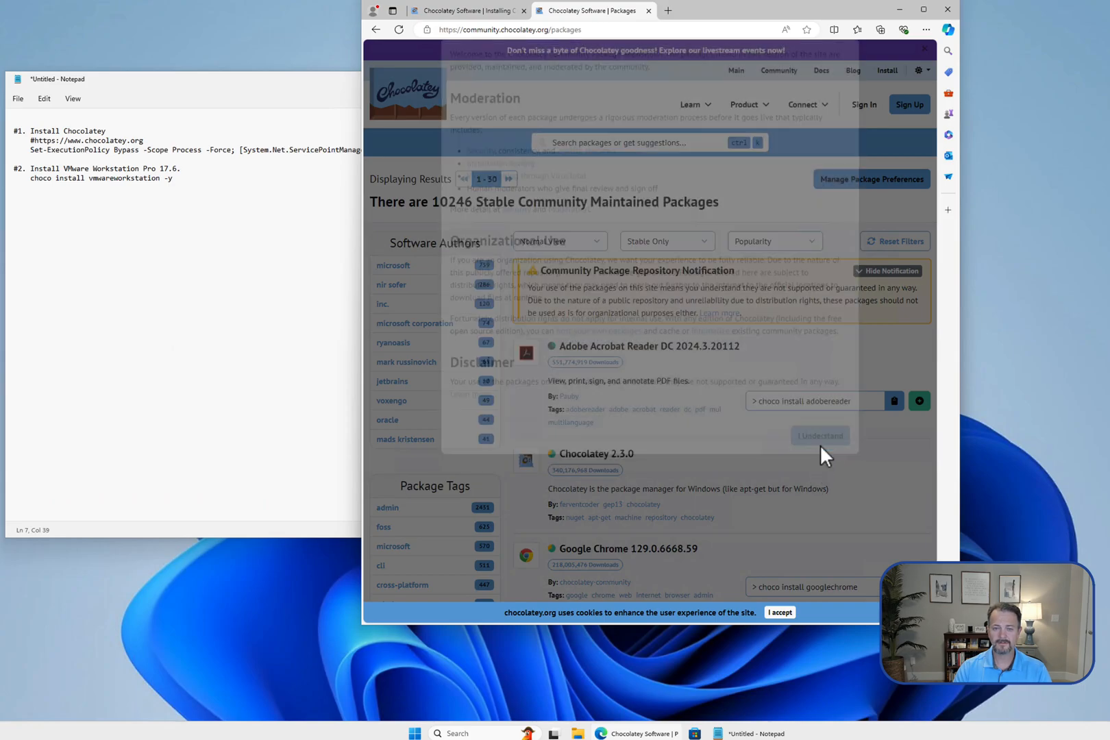
pyautogui.click(818, 434)
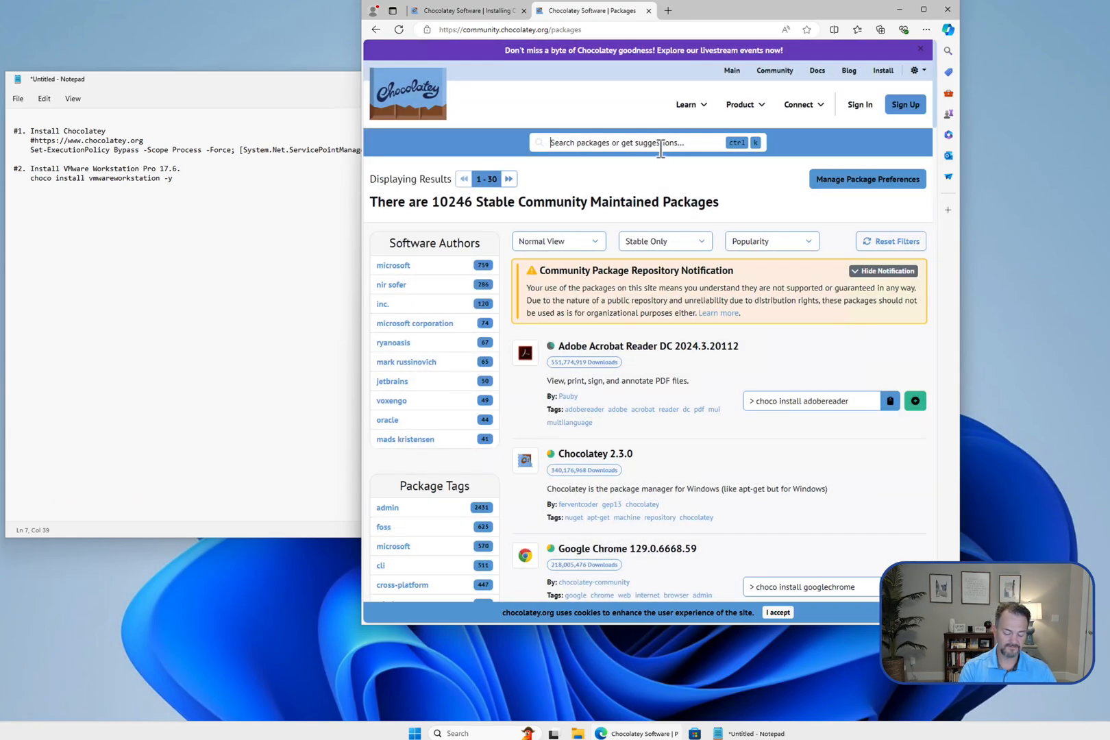
pyautogui.write('vmware workstation')
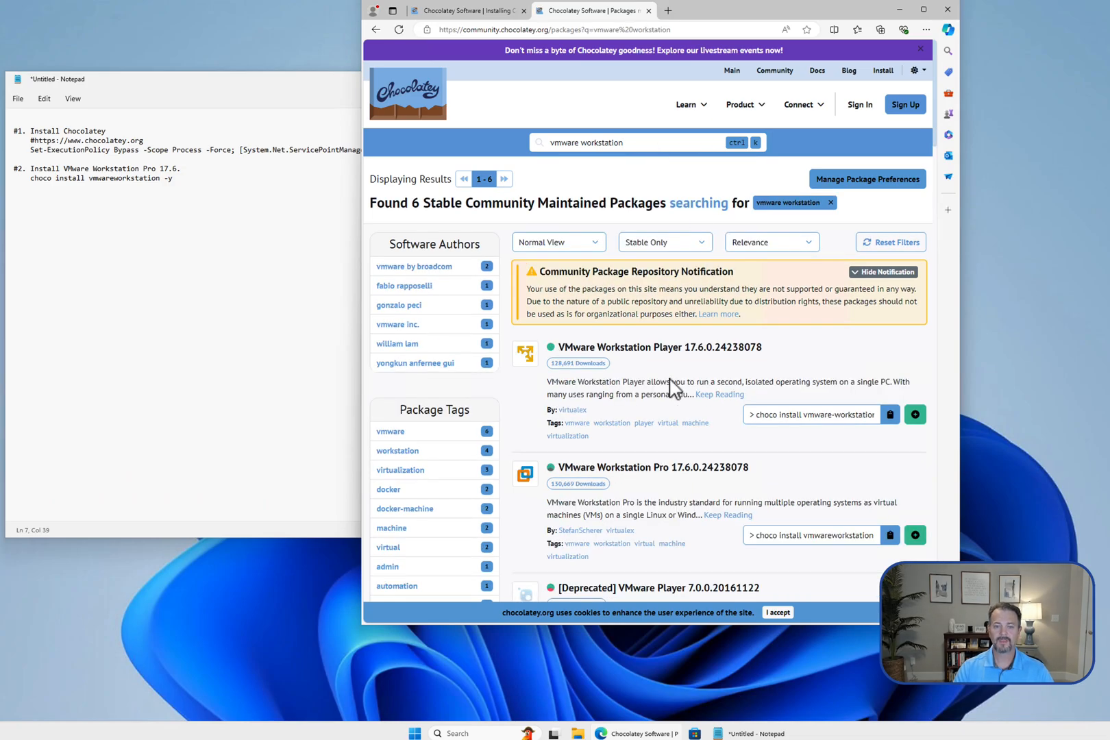
pyautogui.moveTo(659, 347)
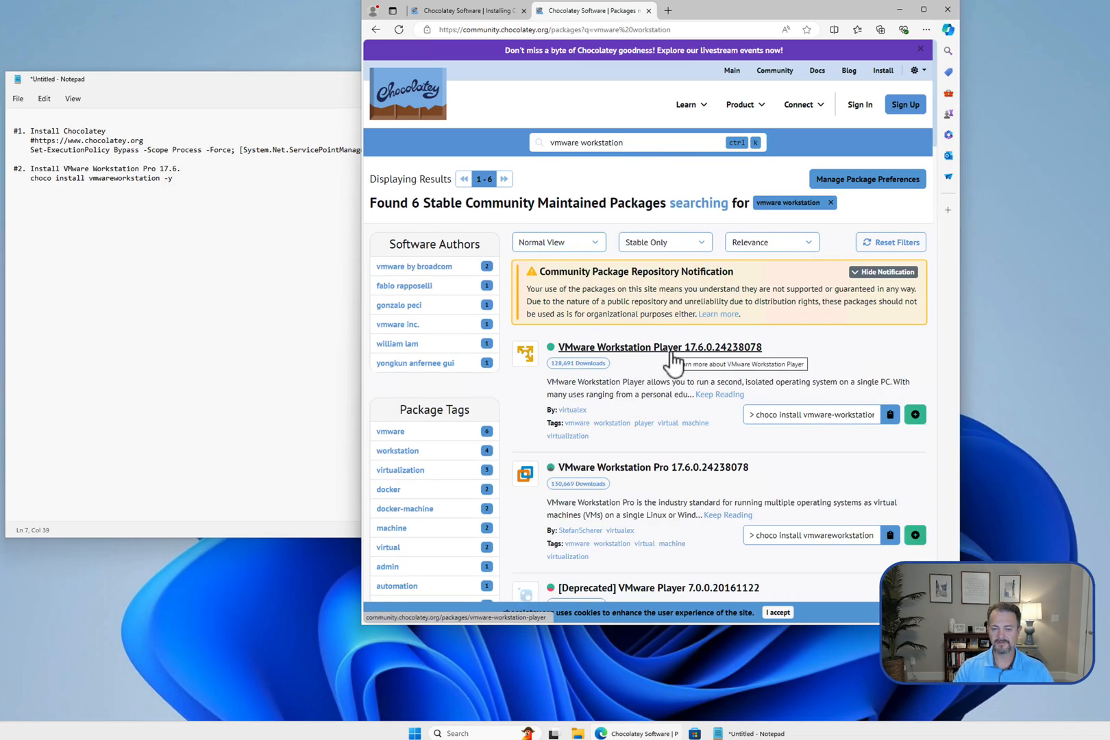
pyautogui.moveTo(659, 413)
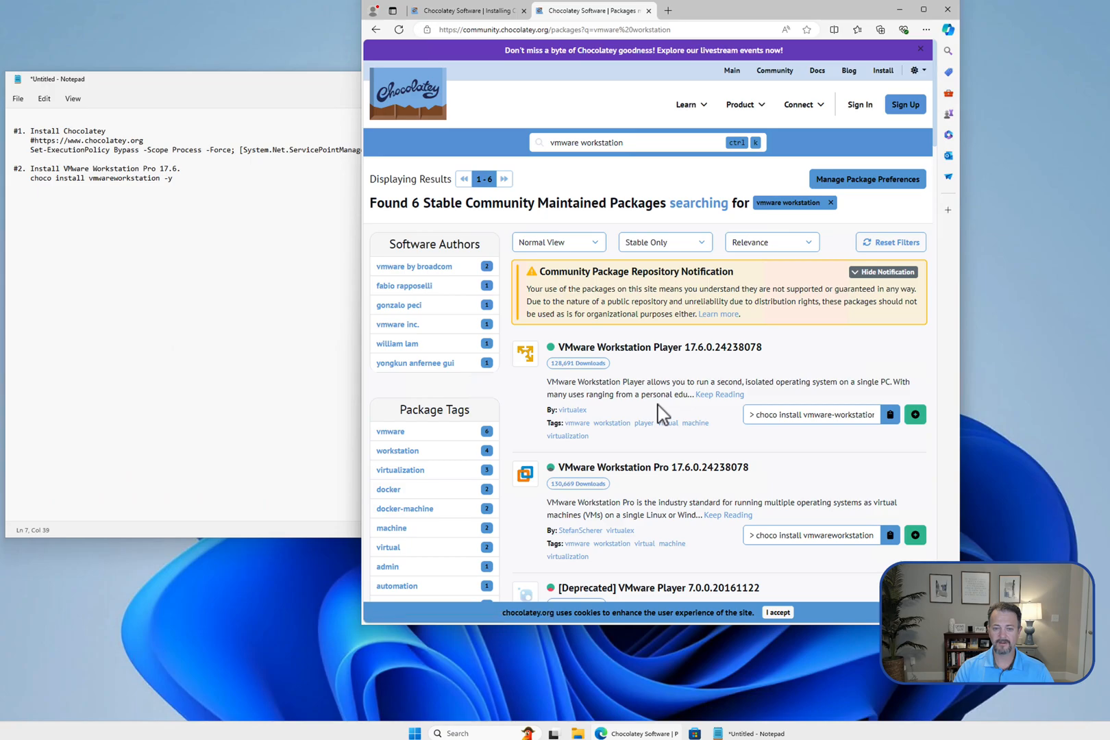
pyautogui.scroll(-3)
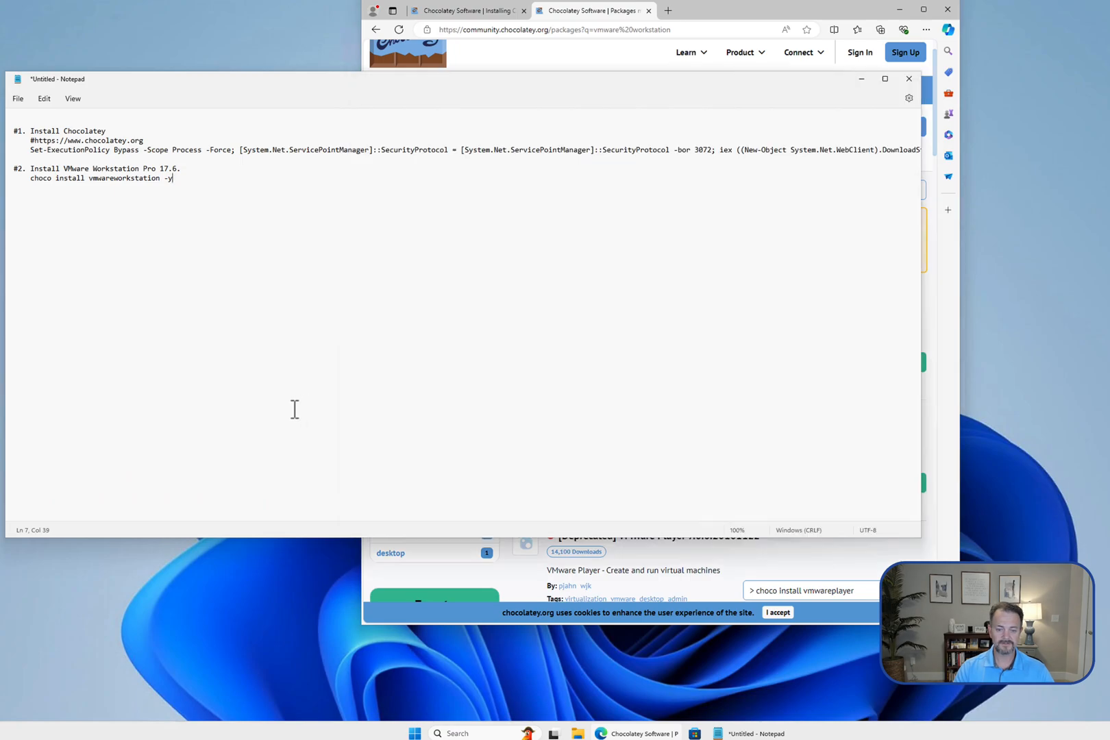
# Search Start for 'terminal' and launch Terminal as administrator, pasting the install command
pyautogui.click(414, 733)
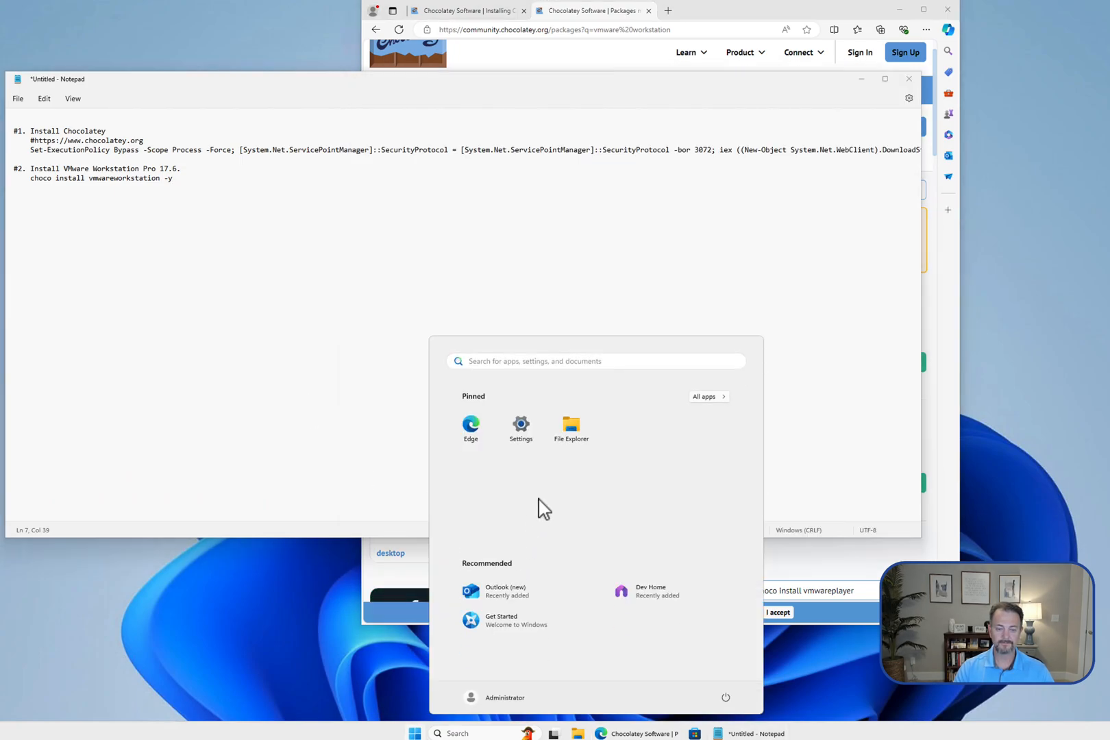
pyautogui.write('terminal')
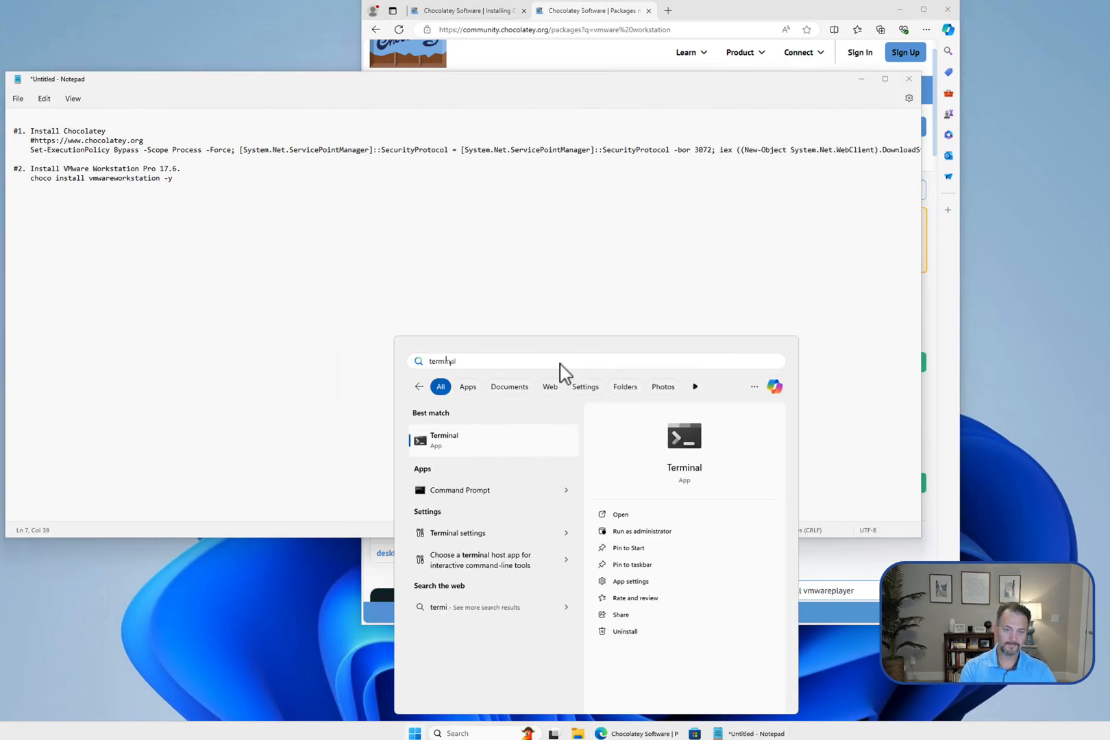
pyautogui.click(641, 532)
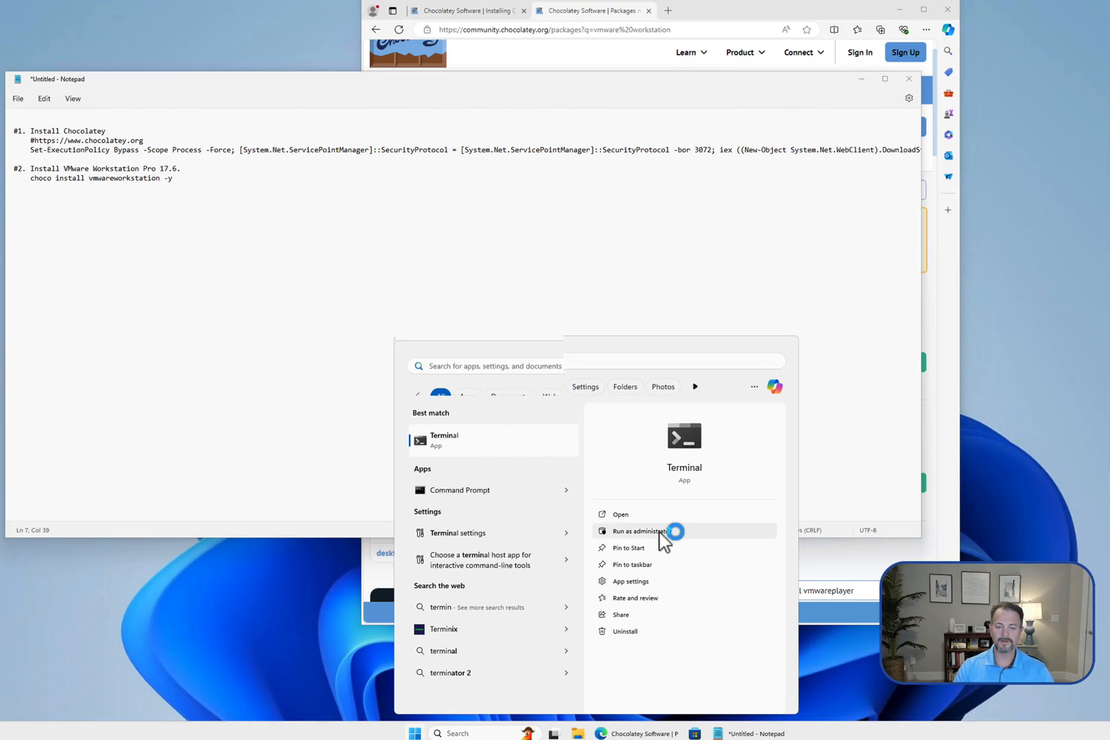
pyautogui.click(639, 532)
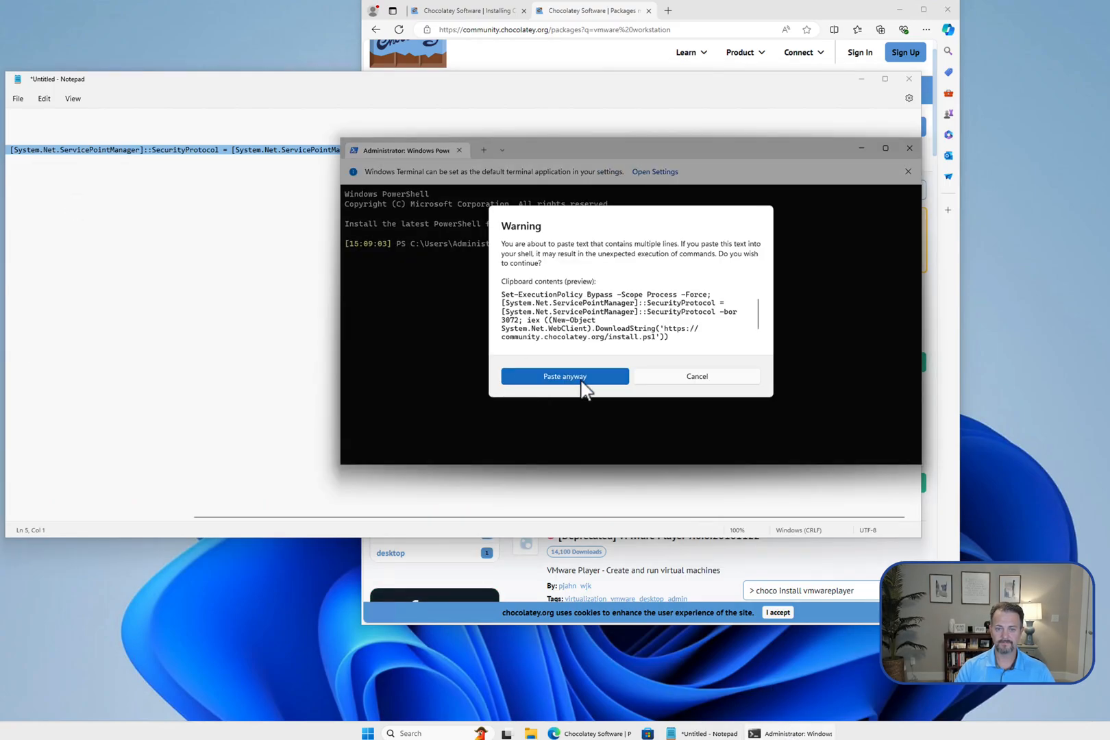
# Confirm the multi-line paste warning so the Chocolatey install script runs to completion
pyautogui.click(565, 375)
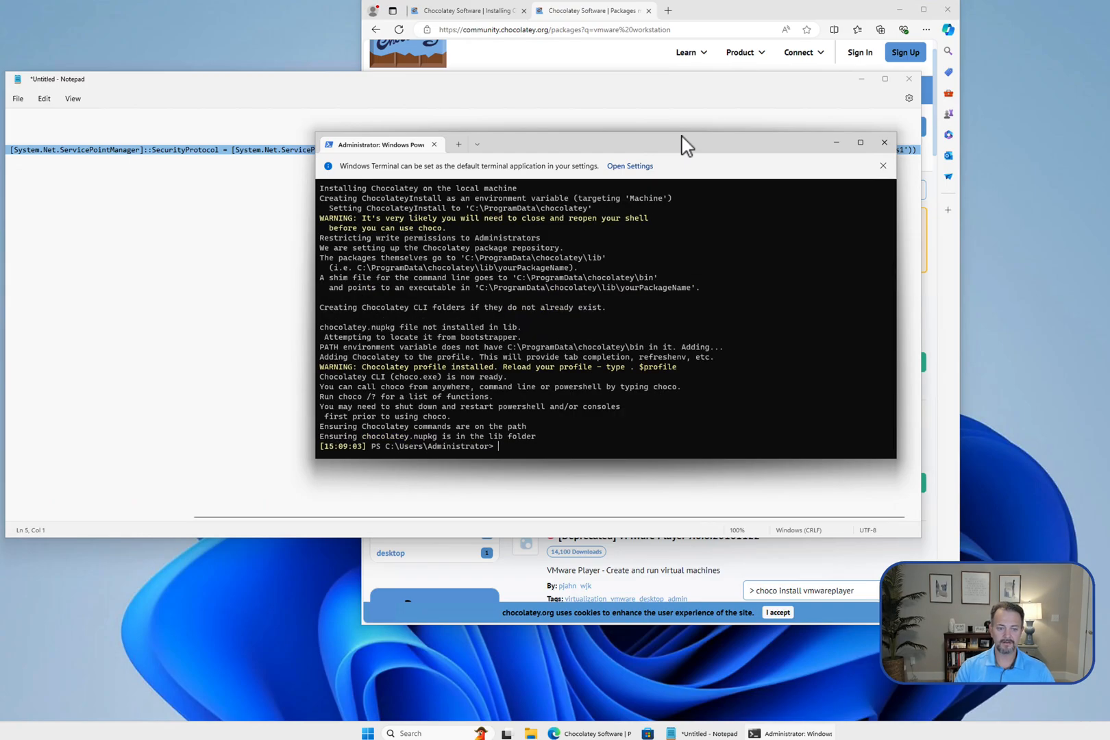
pyautogui.write('clea')
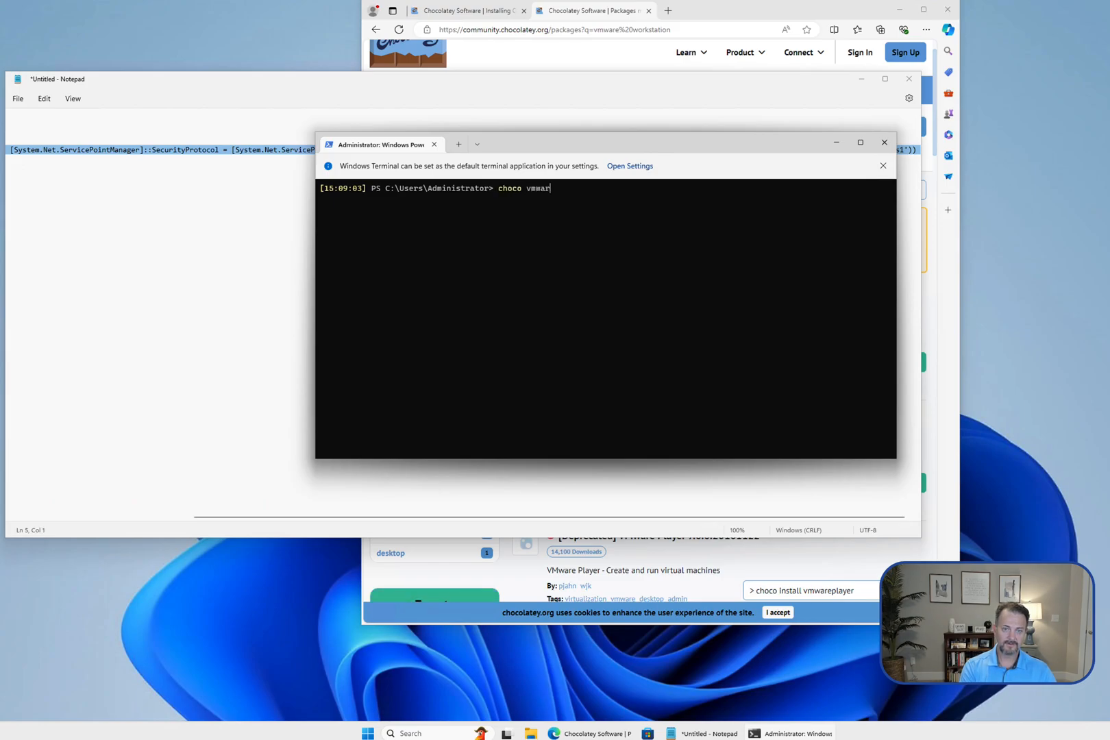
# Run 'choco install vmwareworkstationpro -y', which fails with a package-not-found error
pyautogui.write('install')
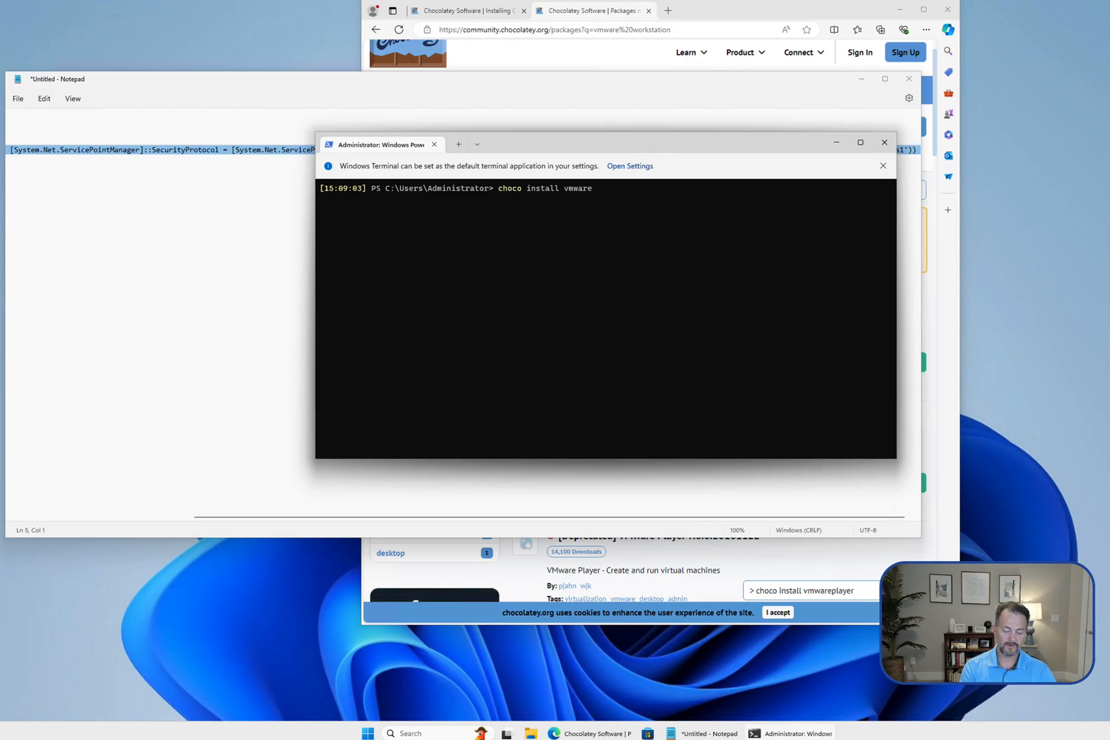
pyautogui.write('workstationpro')
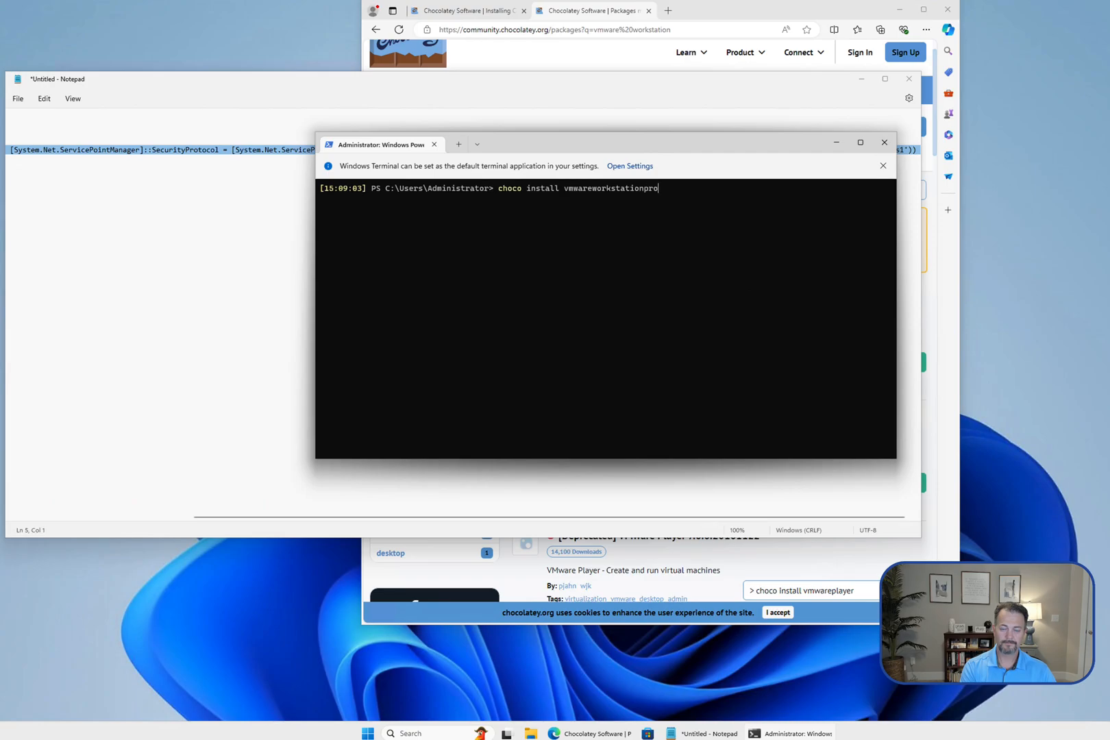
pyautogui.write('-y')
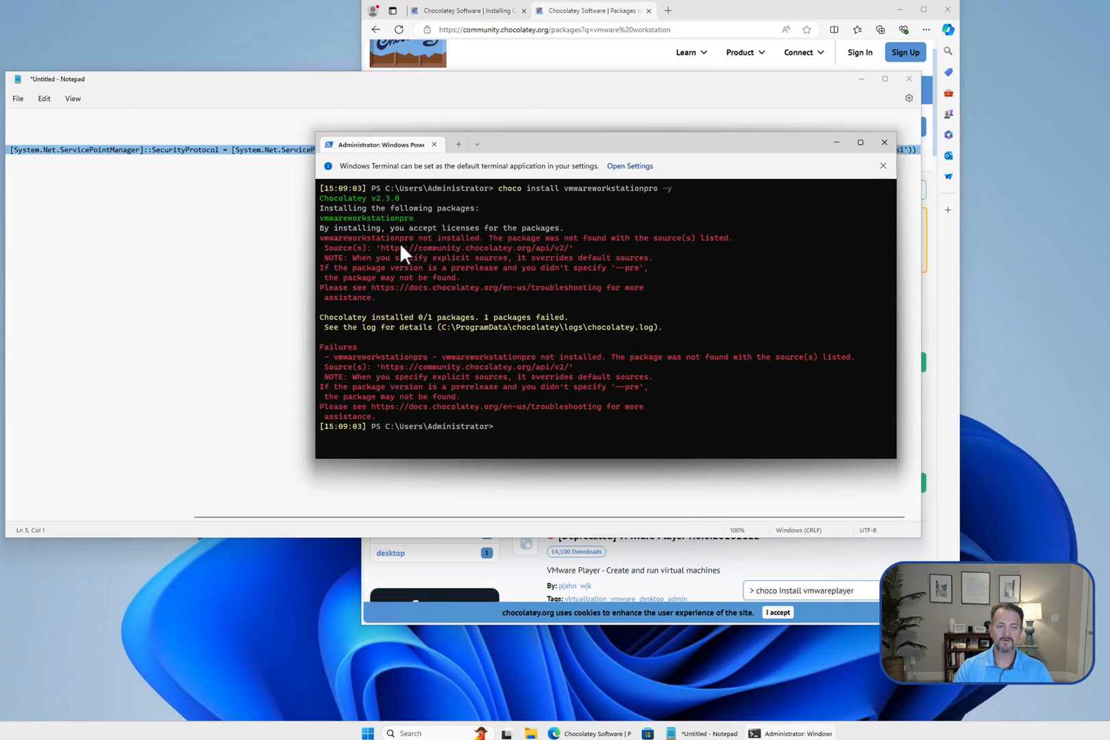
pyautogui.moveTo(506, 259)
pyautogui.write('choco install vmwareworkstation -y')
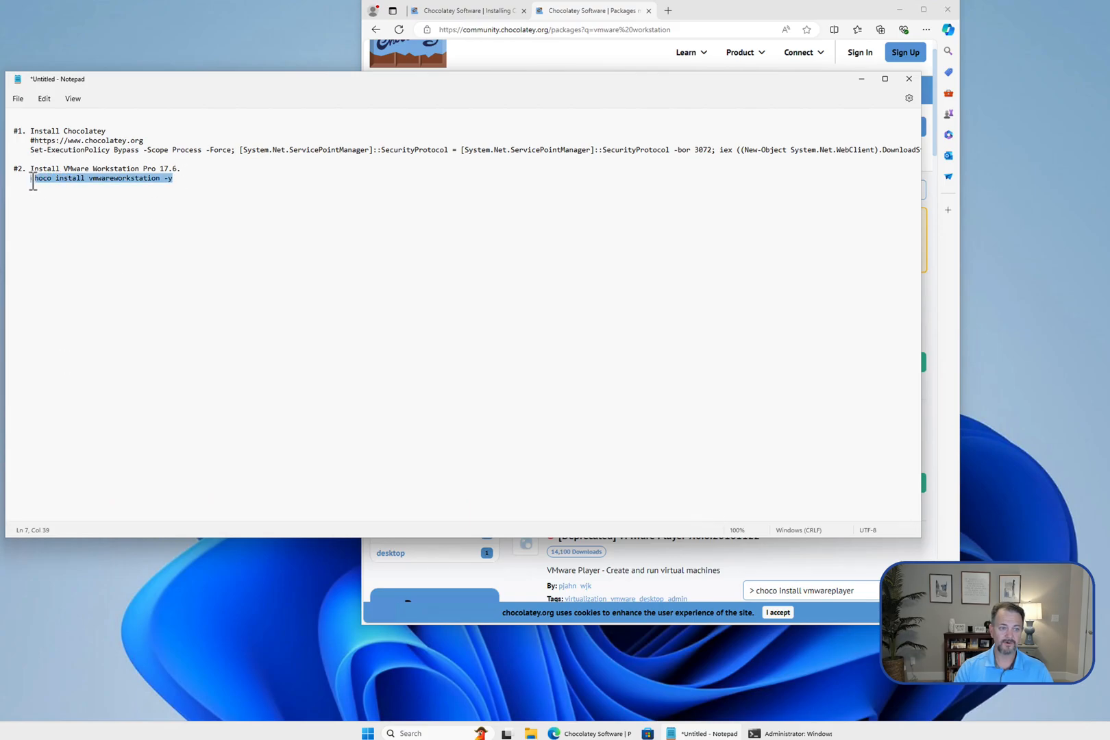
# Copy and run 'choco install vmwareworkstation -y' from Notepad to install VMware Workstation Pro
pyautogui.rightClick(102, 178)
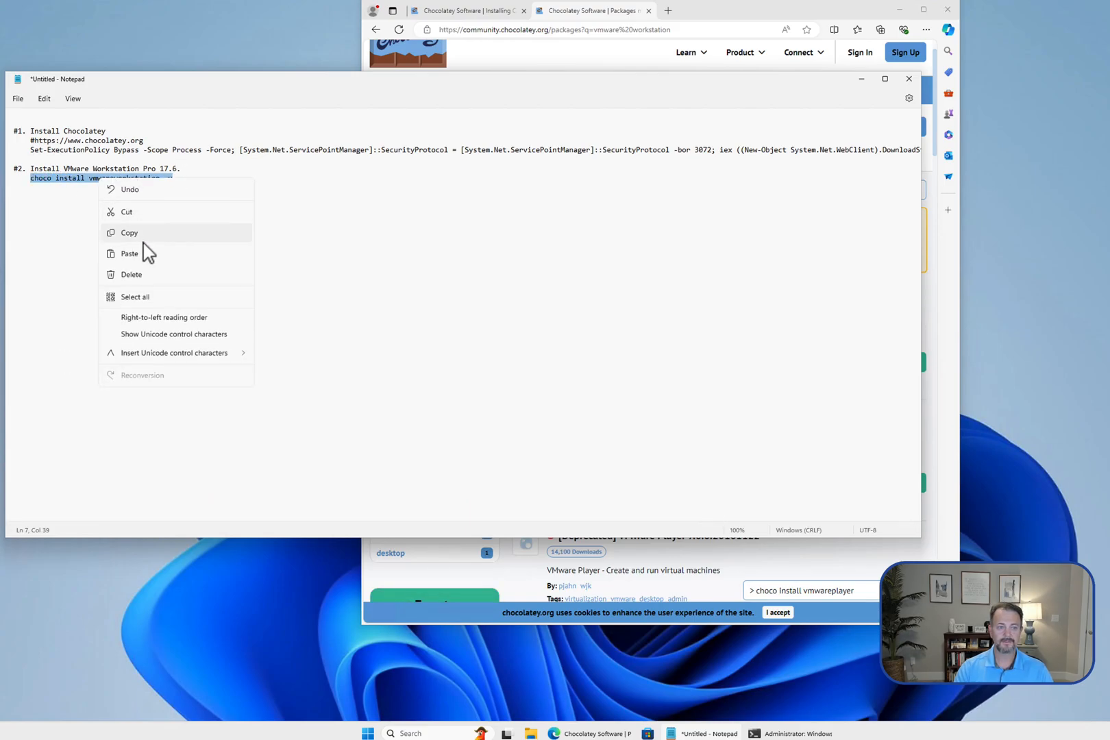
pyautogui.click(130, 232)
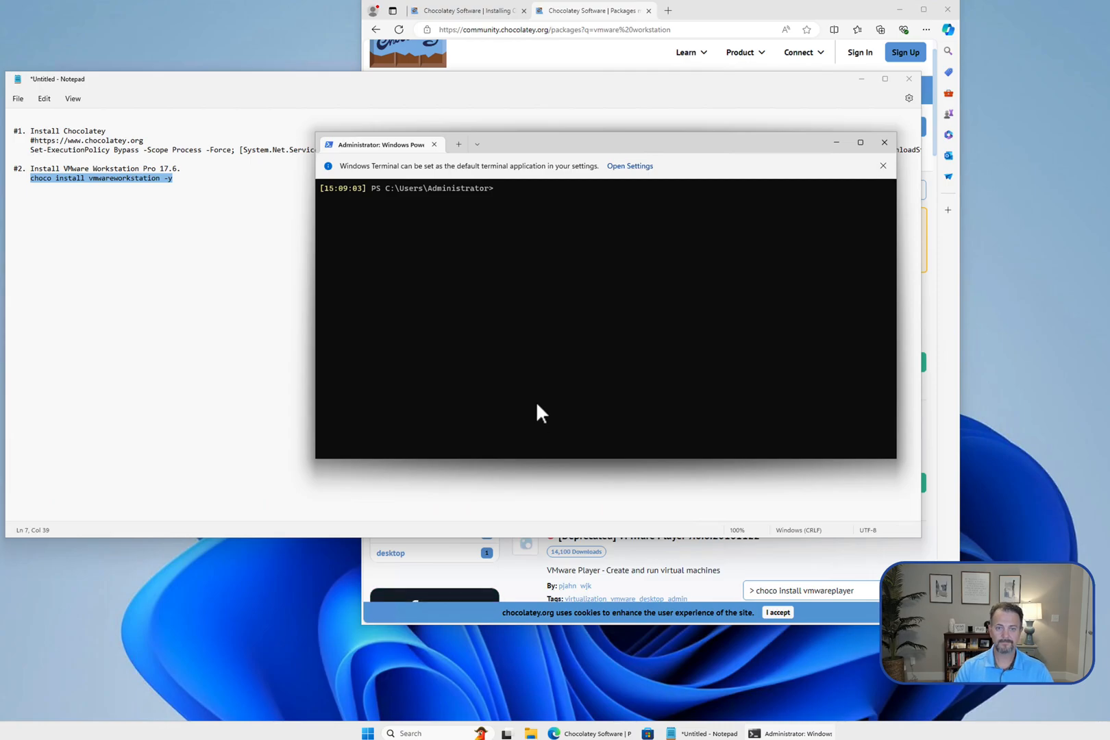
pyautogui.write('choco install vmwareworkstation -y')
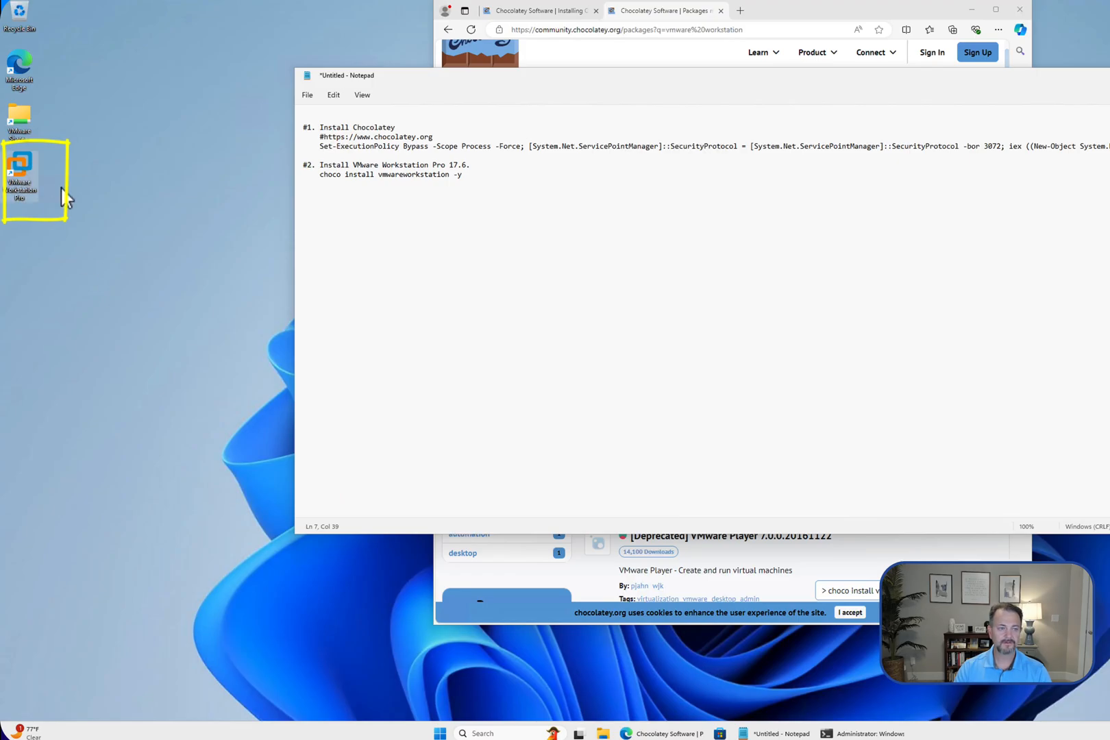
# Launch VMware Workstation Pro from the desktop and license it for personal use, finishing setup
pyautogui.doubleClick(19, 169)
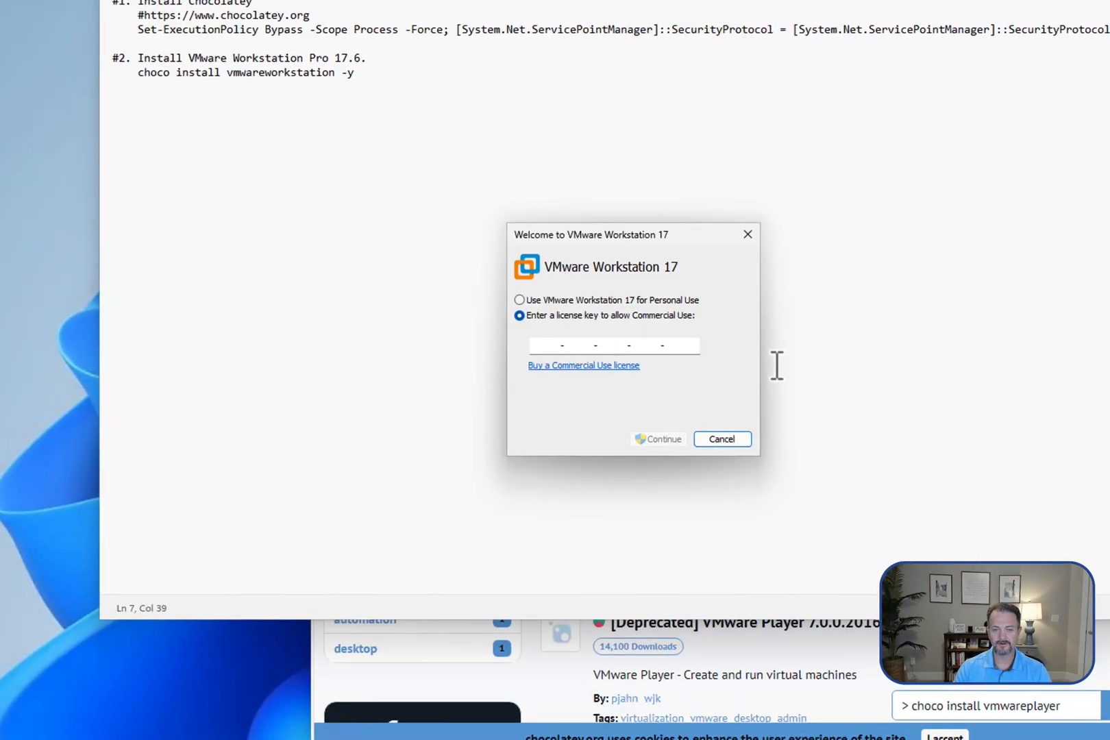
pyautogui.click(519, 300)
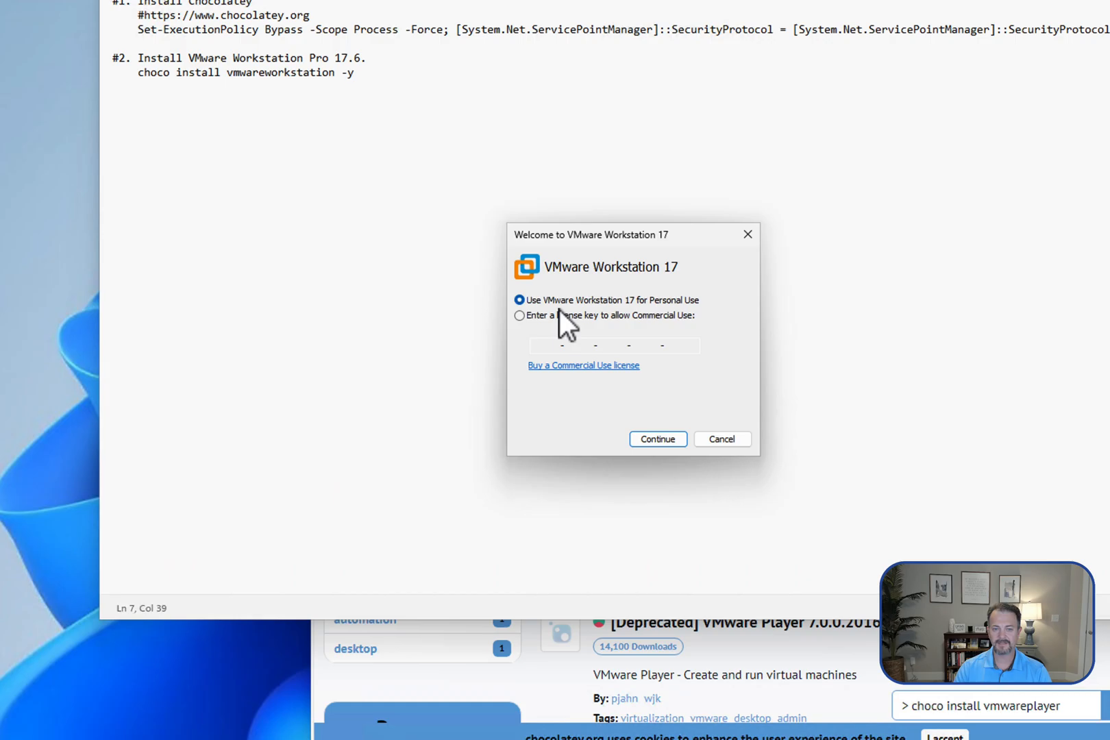
pyautogui.moveTo(703, 333)
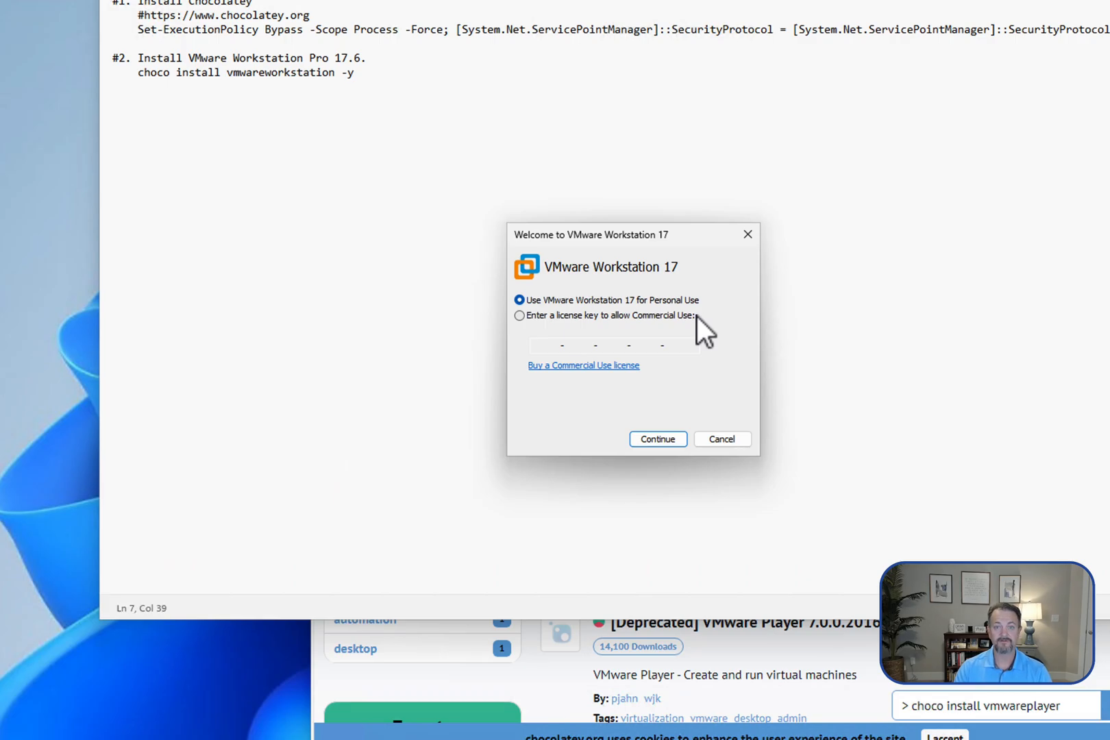
pyautogui.moveTo(694, 400)
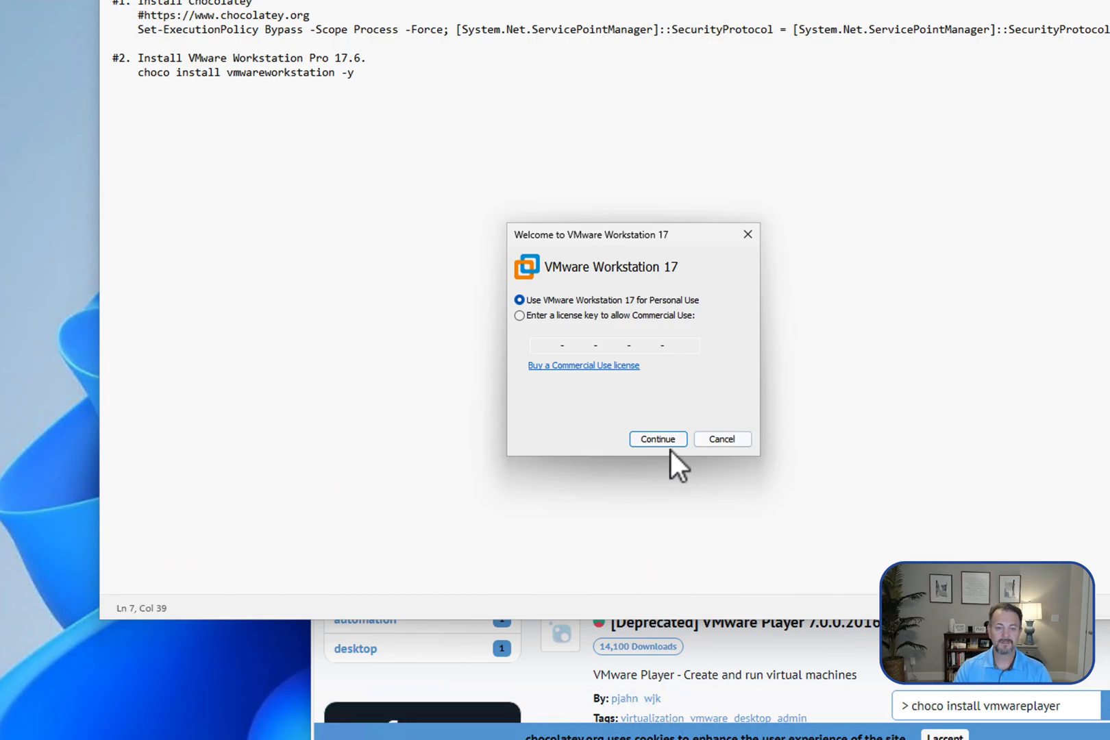
pyautogui.click(656, 439)
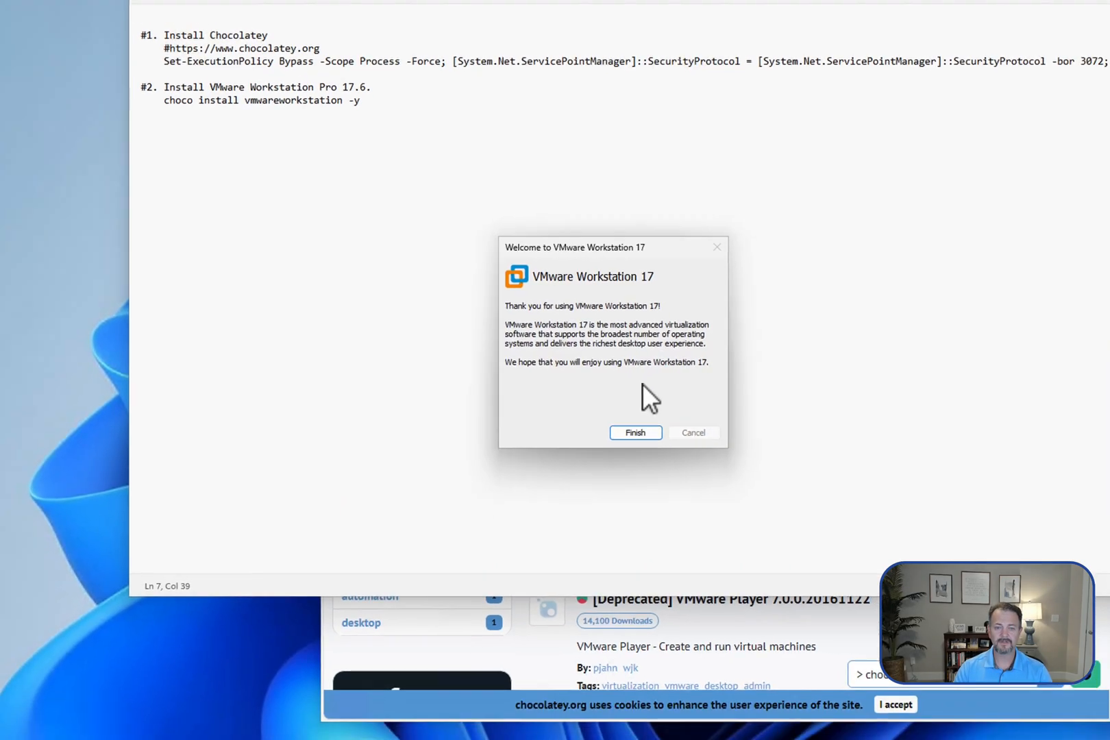
pyautogui.click(634, 431)
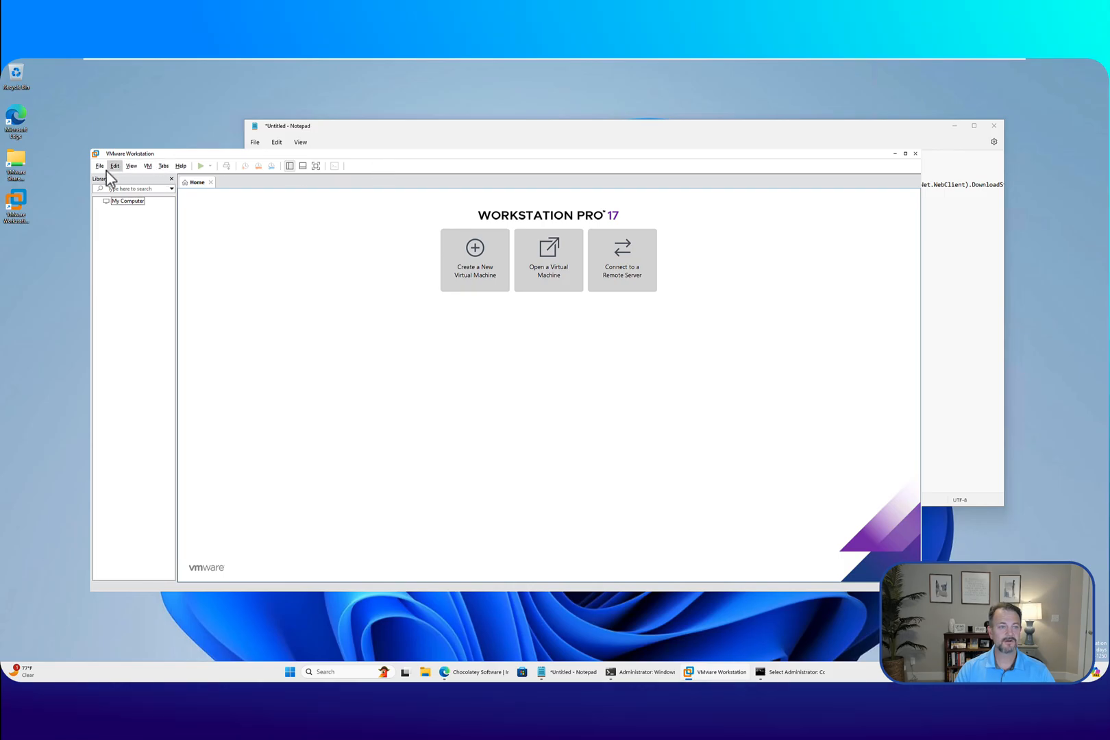
pyautogui.click(132, 166)
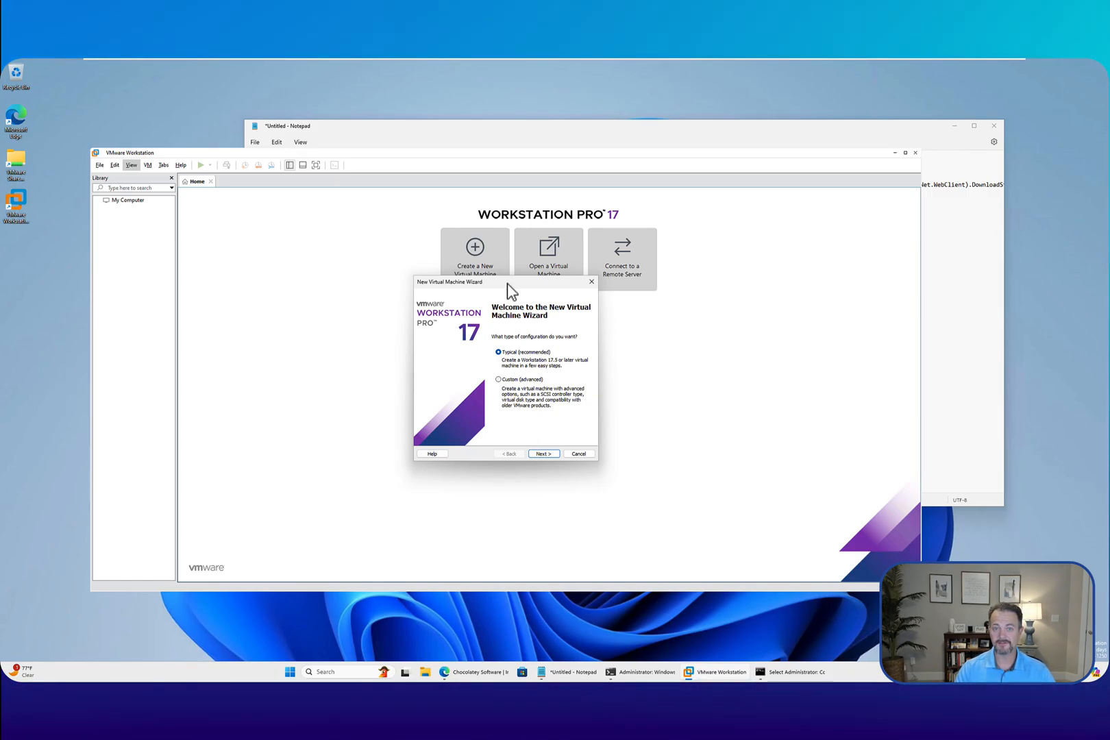
pyautogui.click(579, 454)
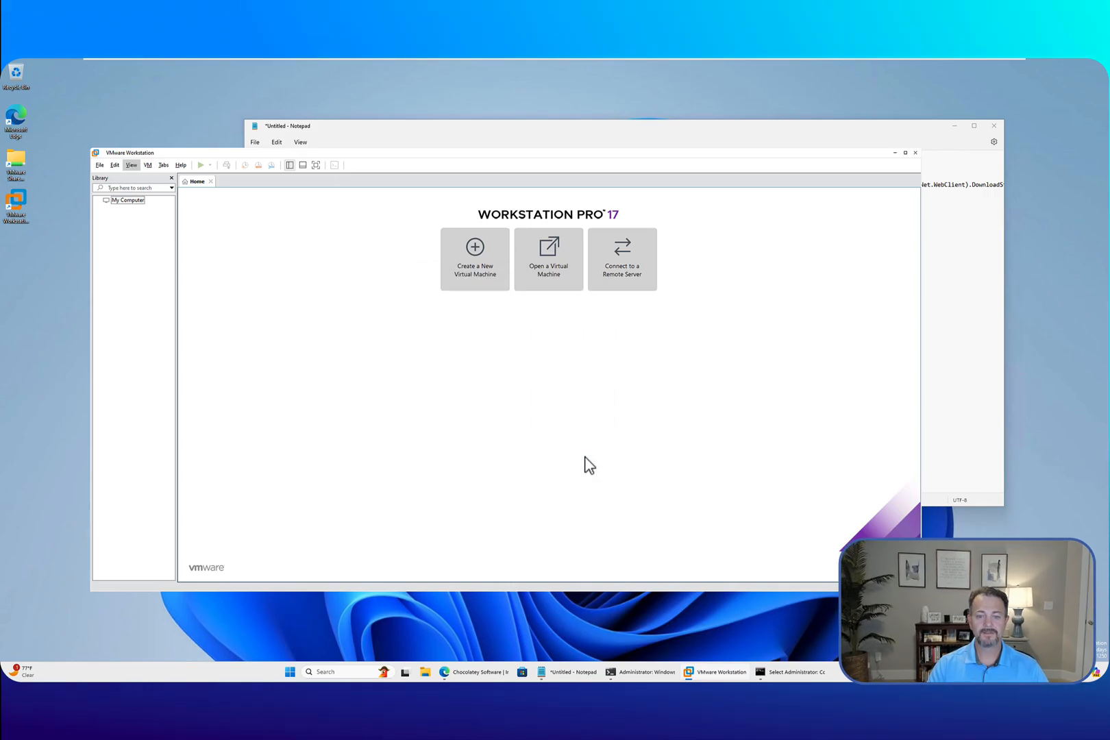